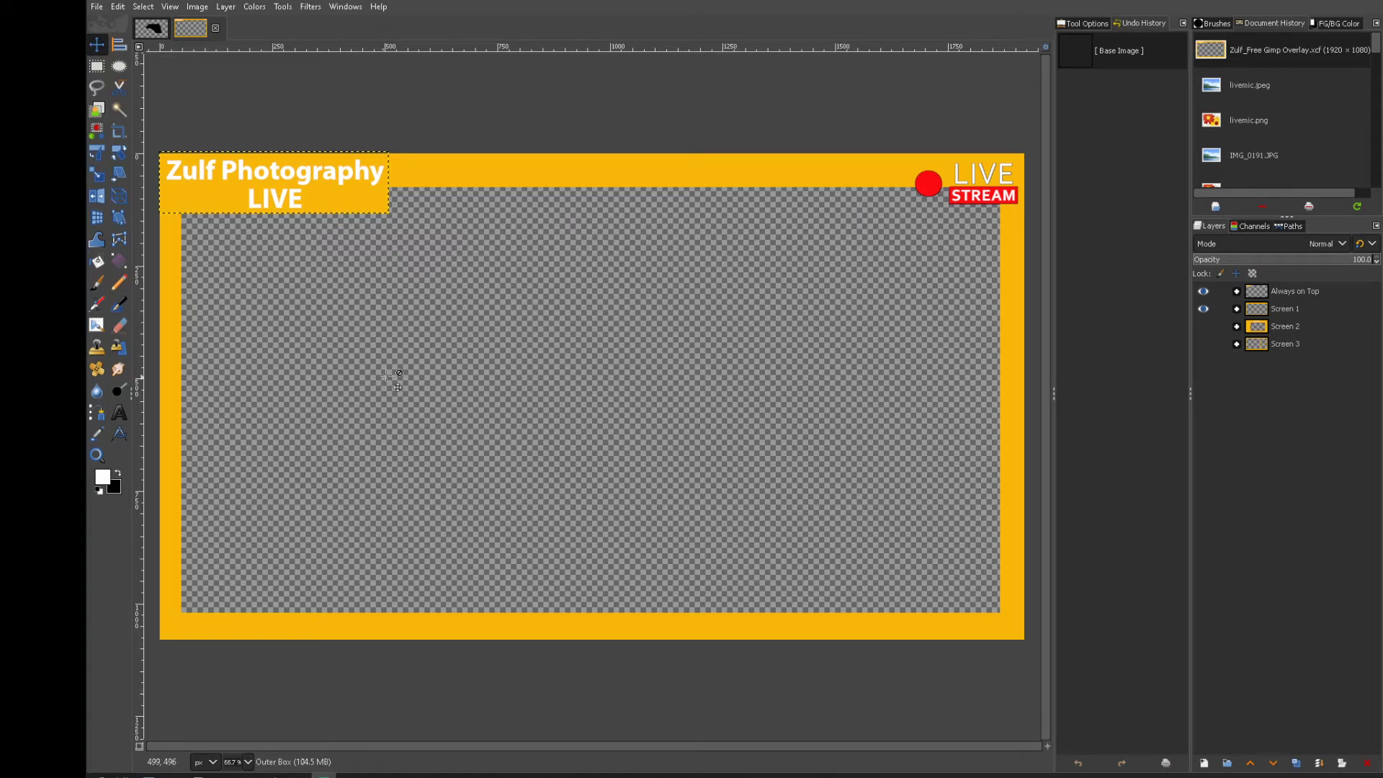
{"action": "mouse_move", "coordinate": [387, 255]}
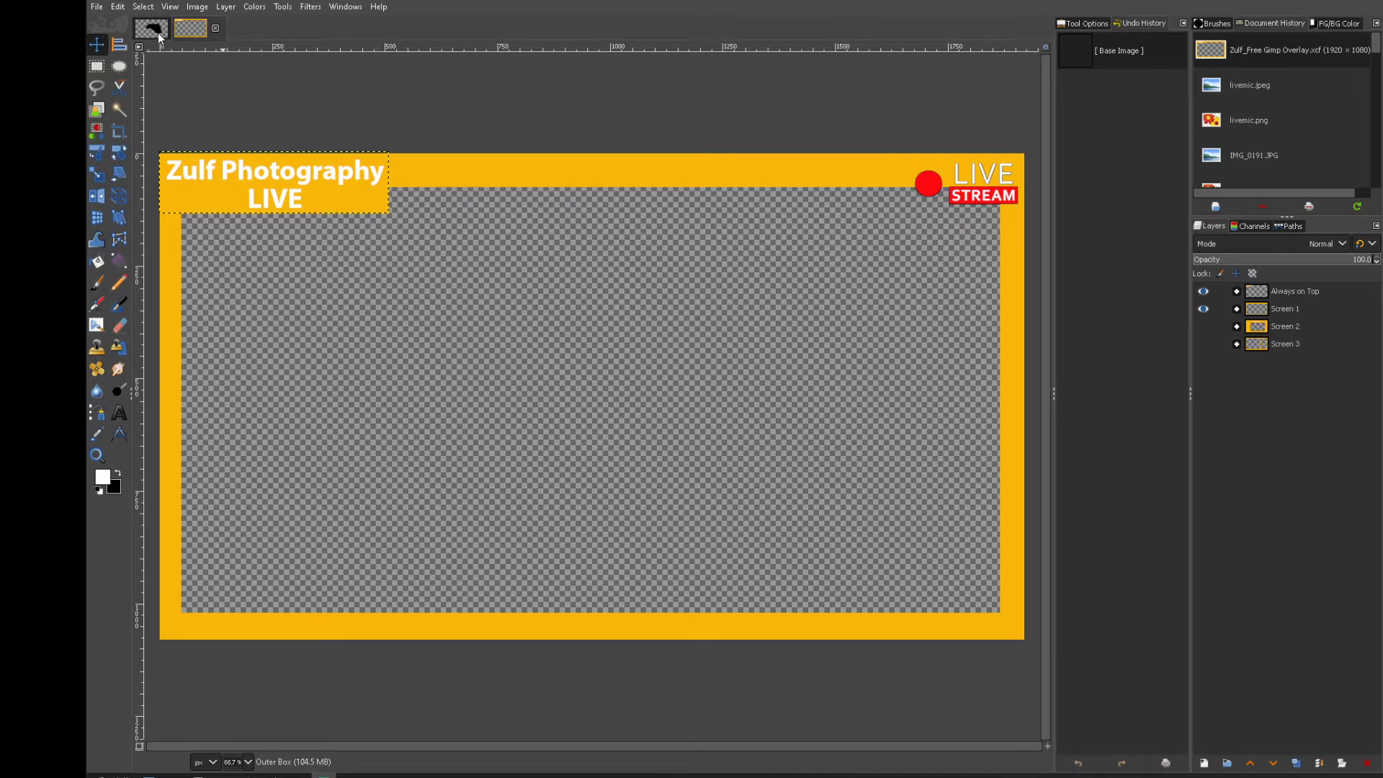
Expand the Always on Top group to list its title, Outer Box and Live TR layers.
{"action": "left_click", "coordinate": [1236, 290]}
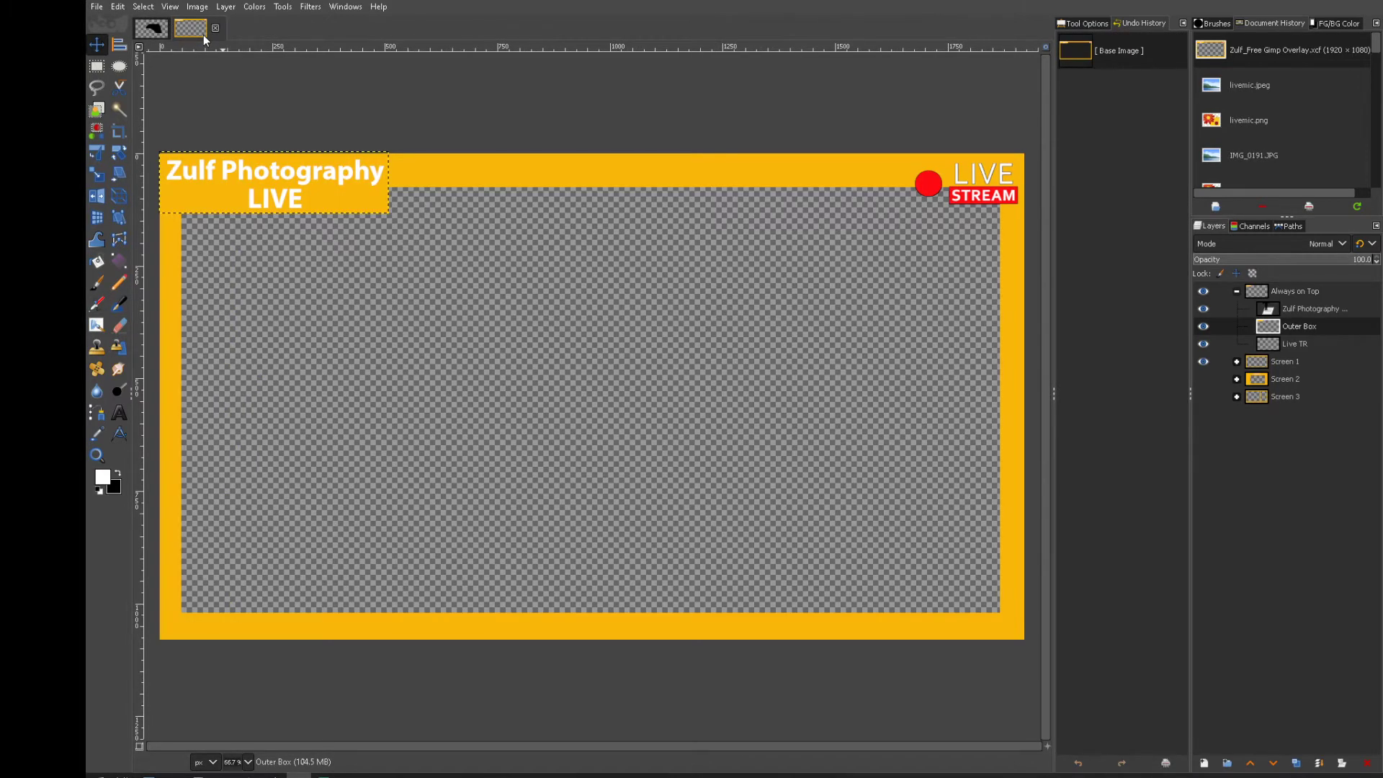
{"action": "left_click", "coordinate": [150, 29]}
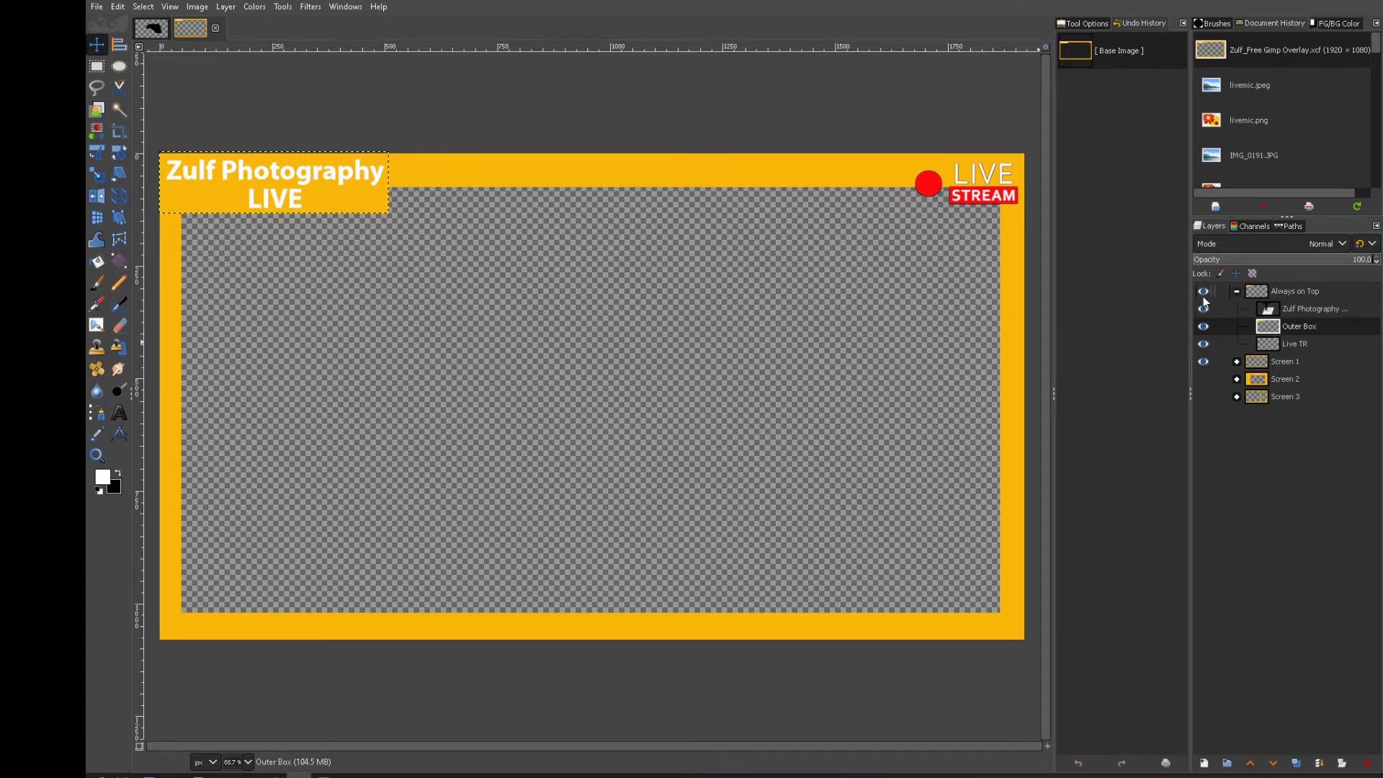
{"action": "mouse_move", "coordinate": [1291, 281]}
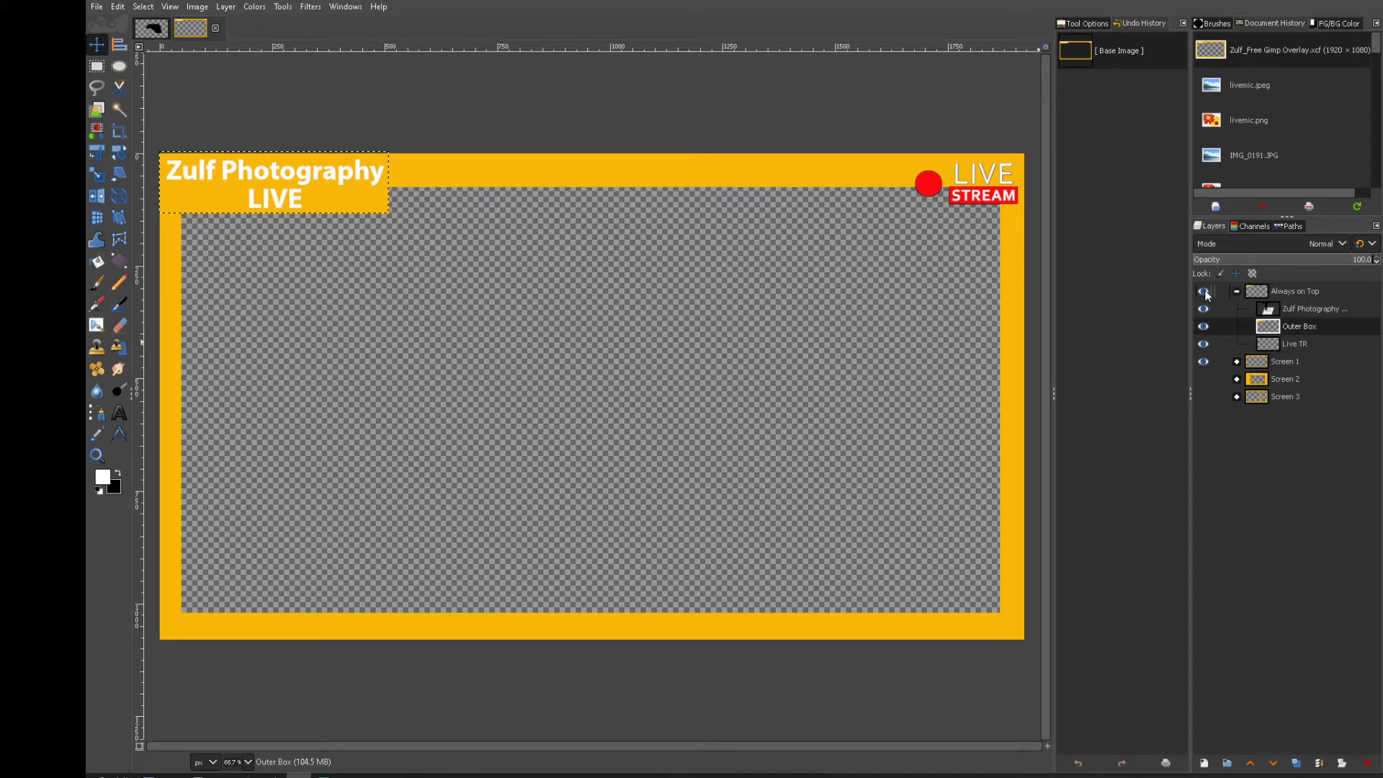
Hide Outer Box and Screen 1 so only the title and LIVE STREAM badge remain visible.
{"action": "left_click", "coordinate": [1203, 291]}
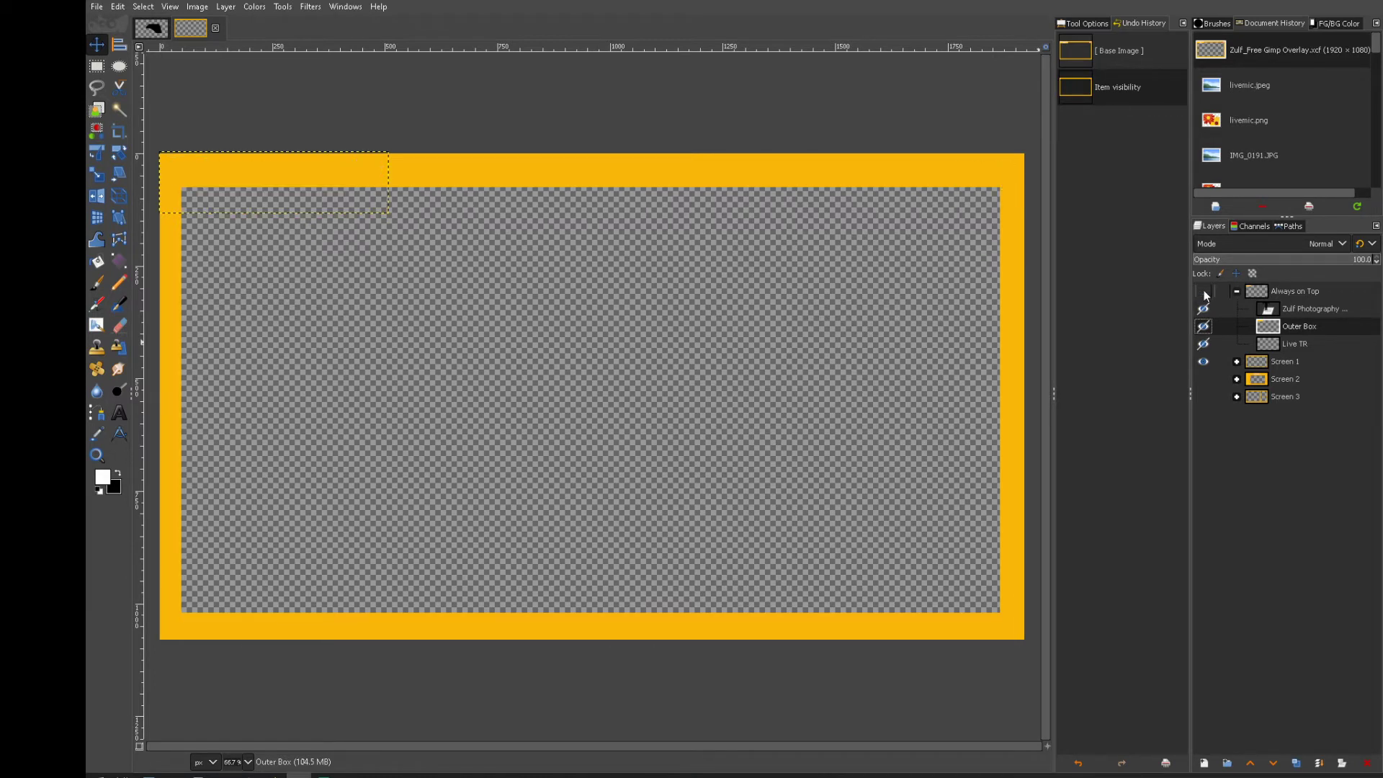
{"action": "left_click", "coordinate": [1203, 309]}
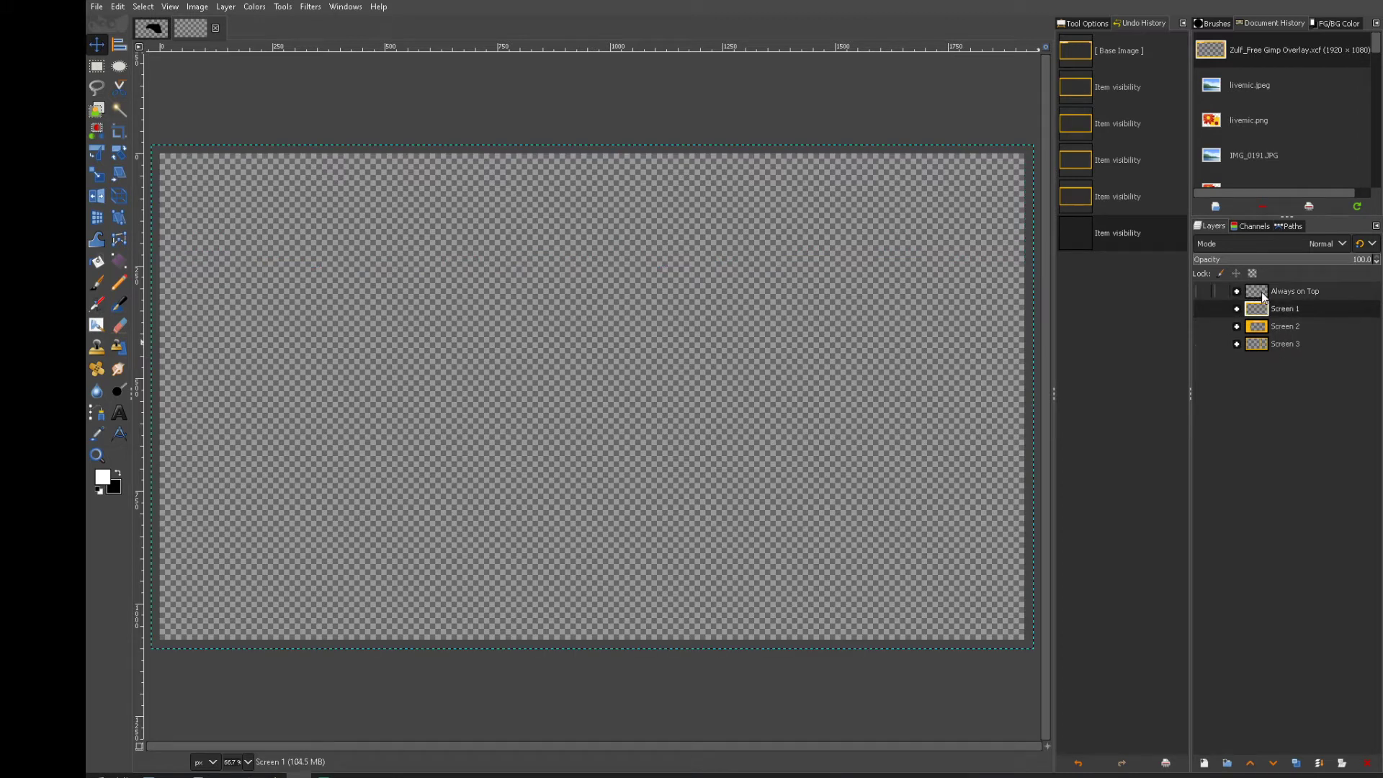
{"action": "left_click", "coordinate": [1294, 290]}
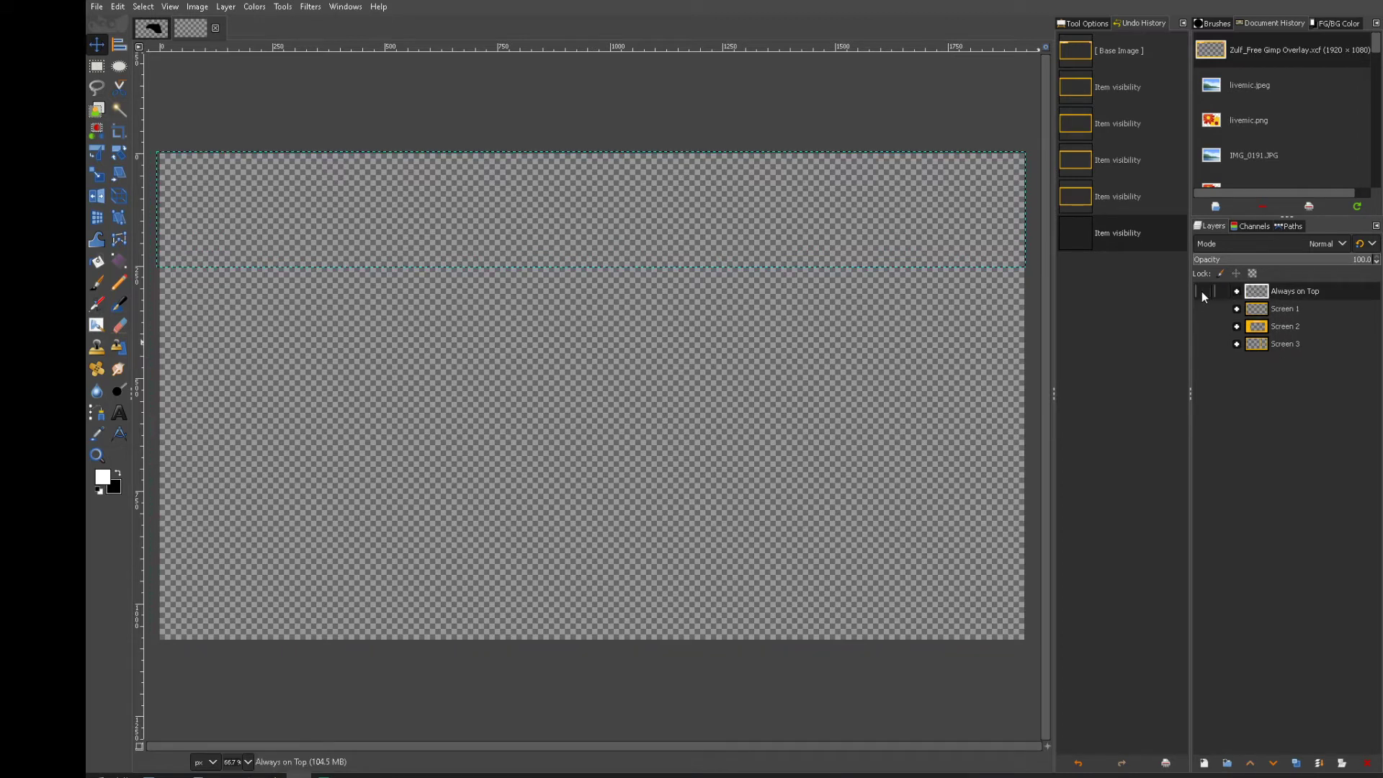
{"action": "left_click", "coordinate": [1202, 291]}
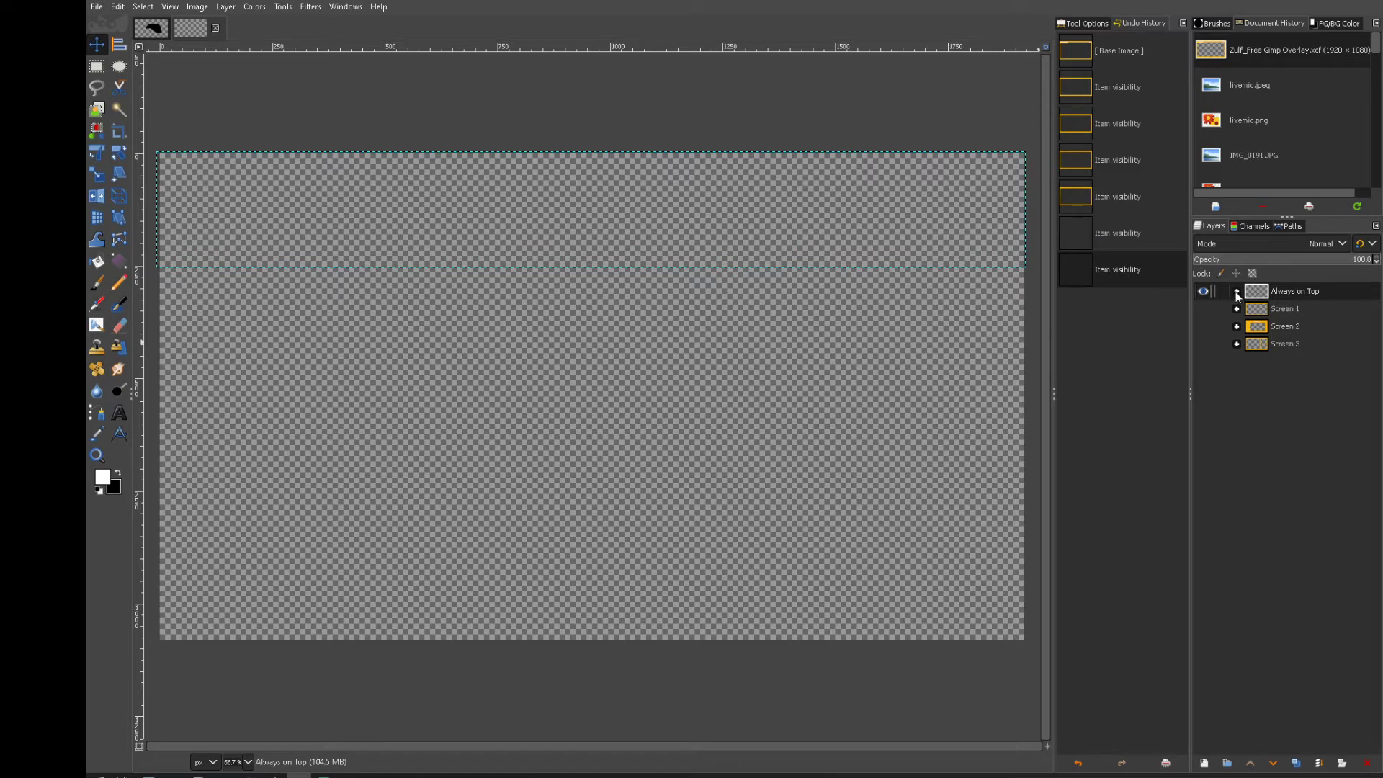
{"action": "left_click", "coordinate": [1236, 291]}
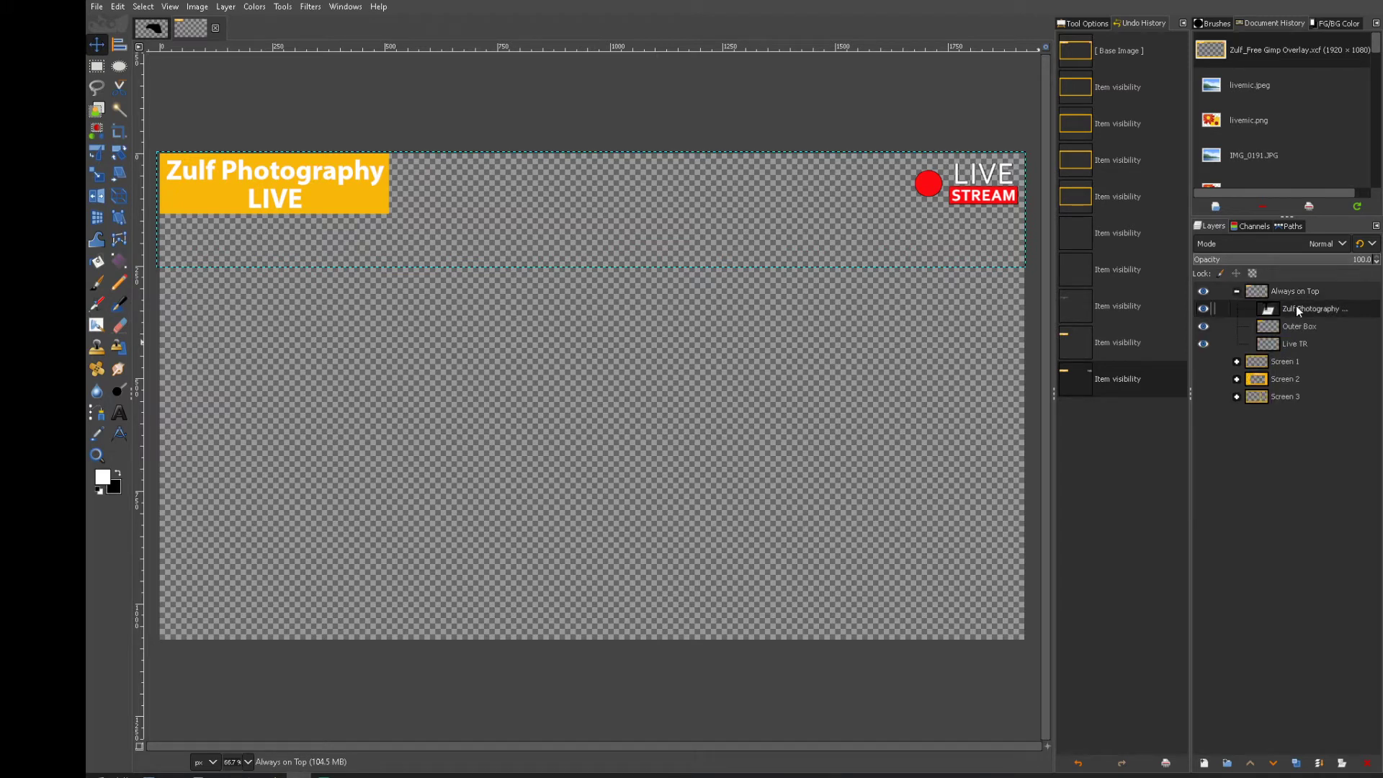
{"action": "left_click", "coordinate": [1296, 343]}
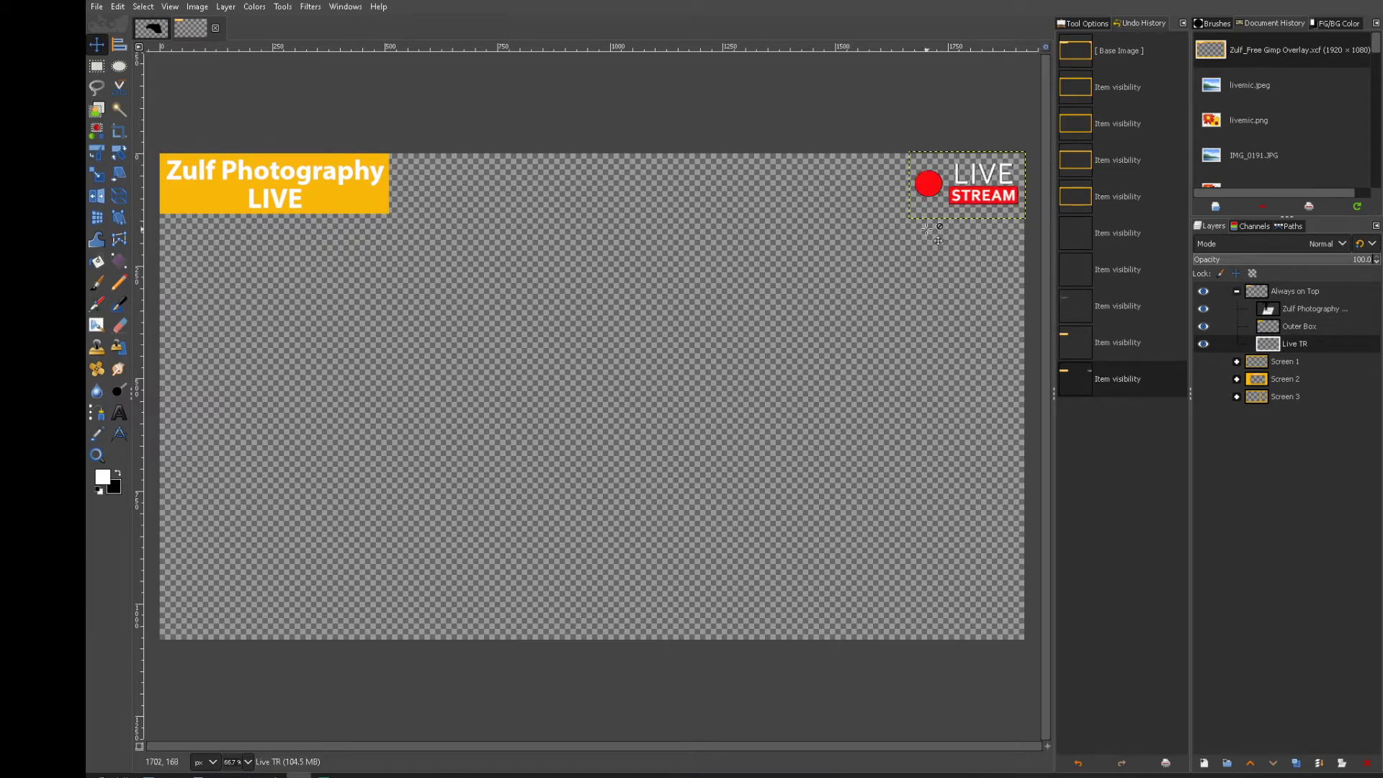
{"action": "left_click", "coordinate": [1204, 343]}
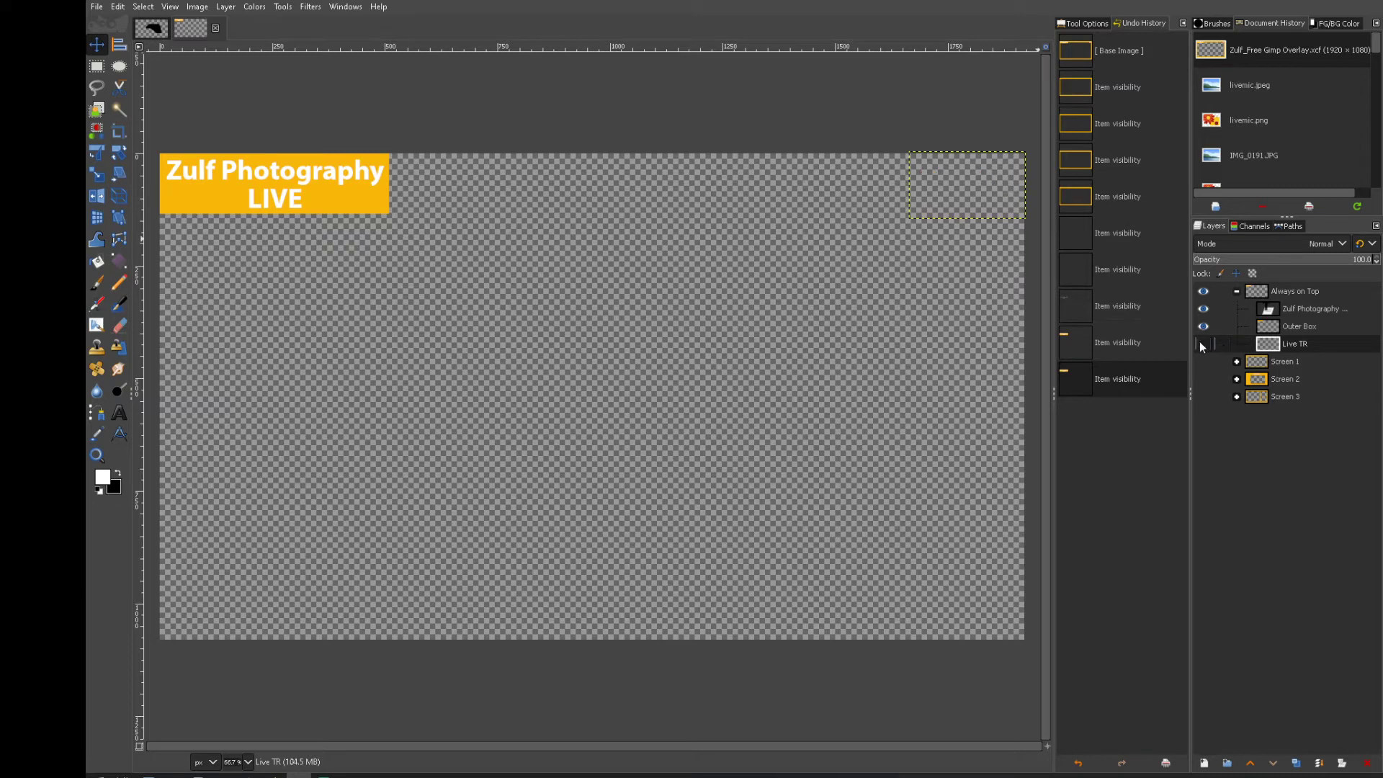
{"action": "left_click", "coordinate": [1205, 327]}
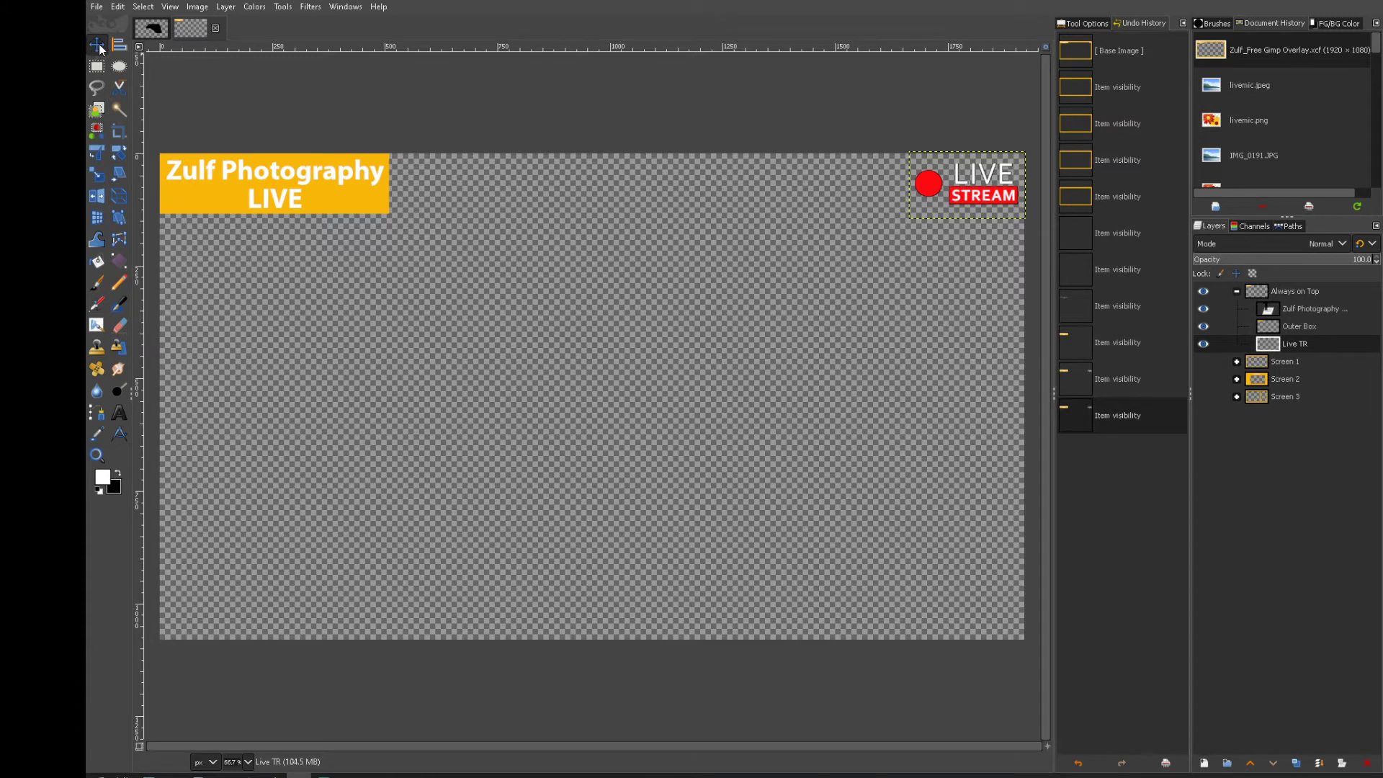
Move the orange title box to the lower centre and select the badge's opaque pixels.
{"action": "left_click_drag", "start_coordinate": [274, 186], "coordinate": [653, 328]}
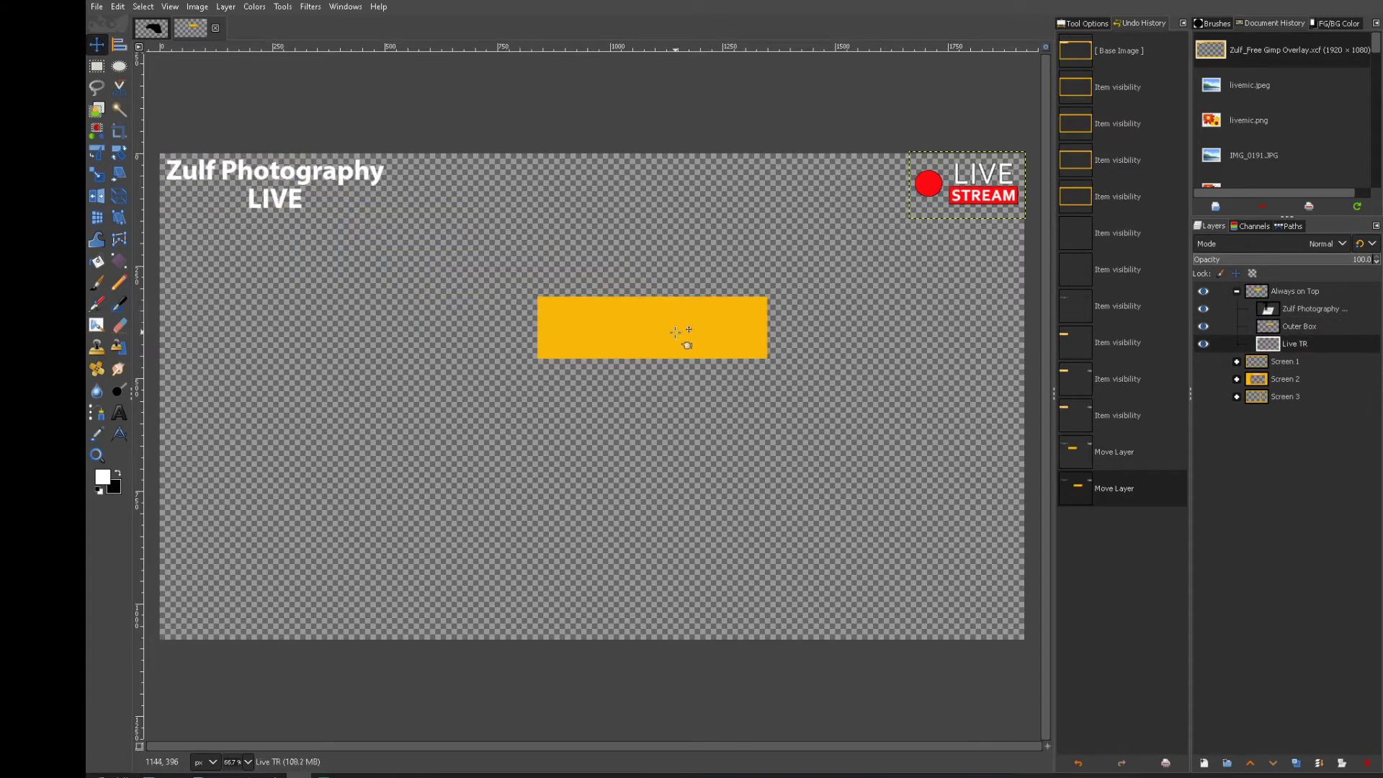
{"action": "left_click_drag", "start_coordinate": [653, 329], "coordinate": [508, 299]}
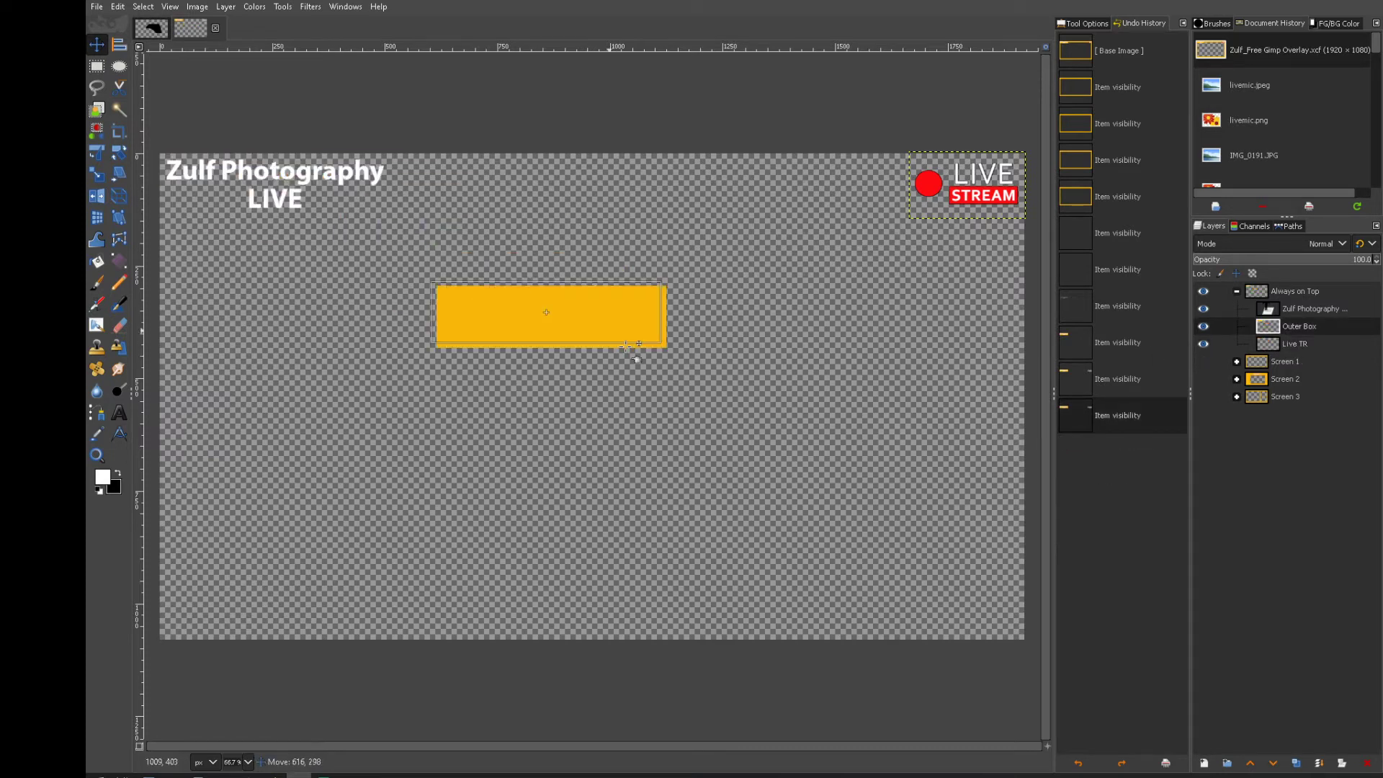
{"action": "left_click_drag", "start_coordinate": [545, 313], "coordinate": [693, 452]}
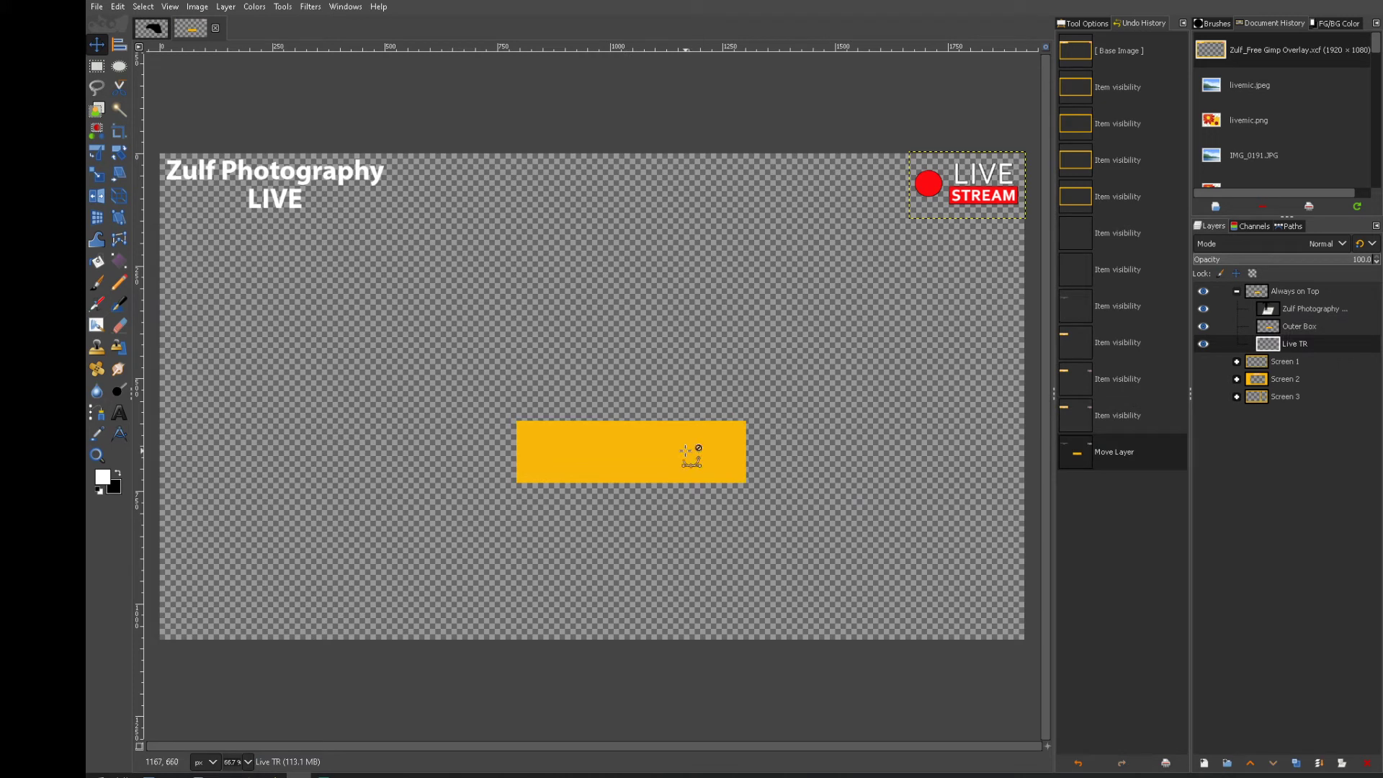
{"action": "mouse_move", "coordinate": [706, 317]}
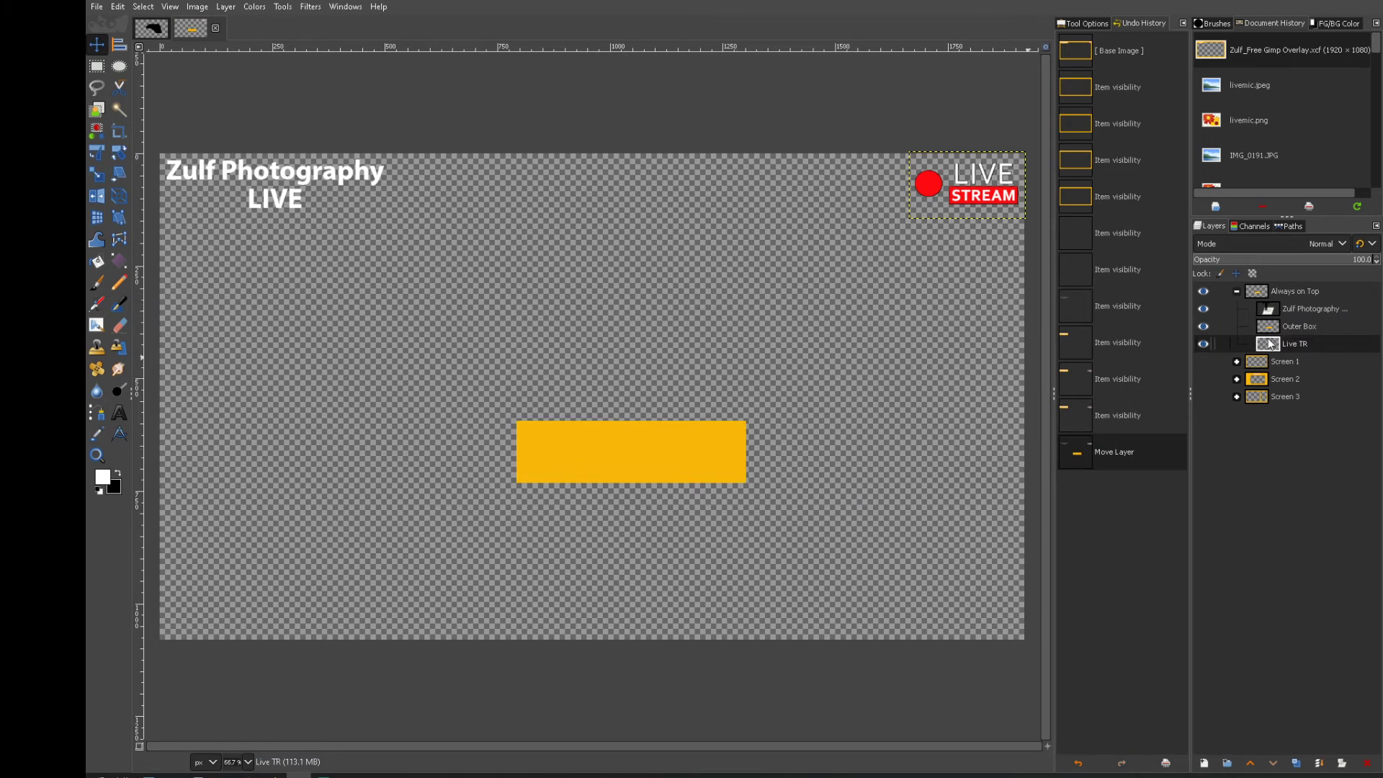
{"action": "left_click", "coordinate": [1203, 345]}
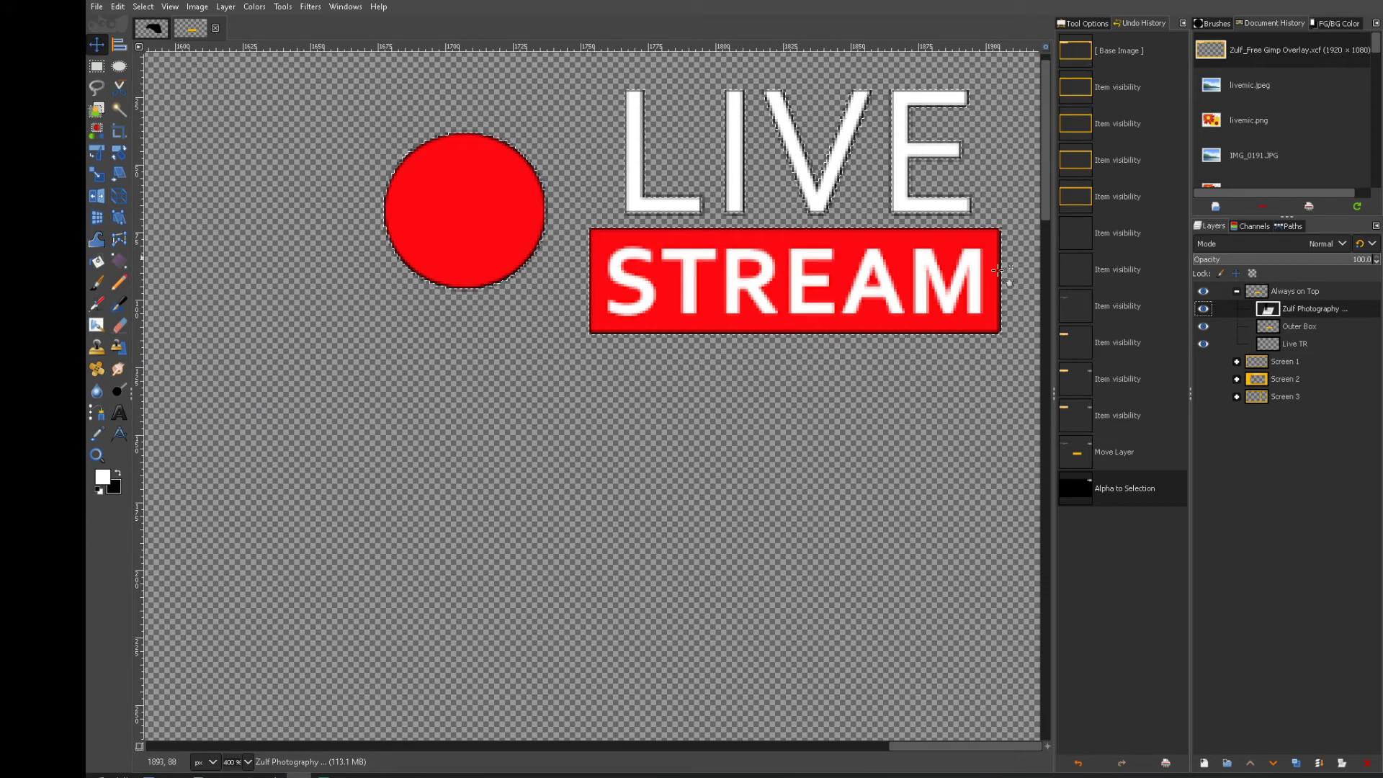
Undo the black fill on the Live TR layer so the badge shows intact again.
{"action": "left_click", "coordinate": [1294, 343]}
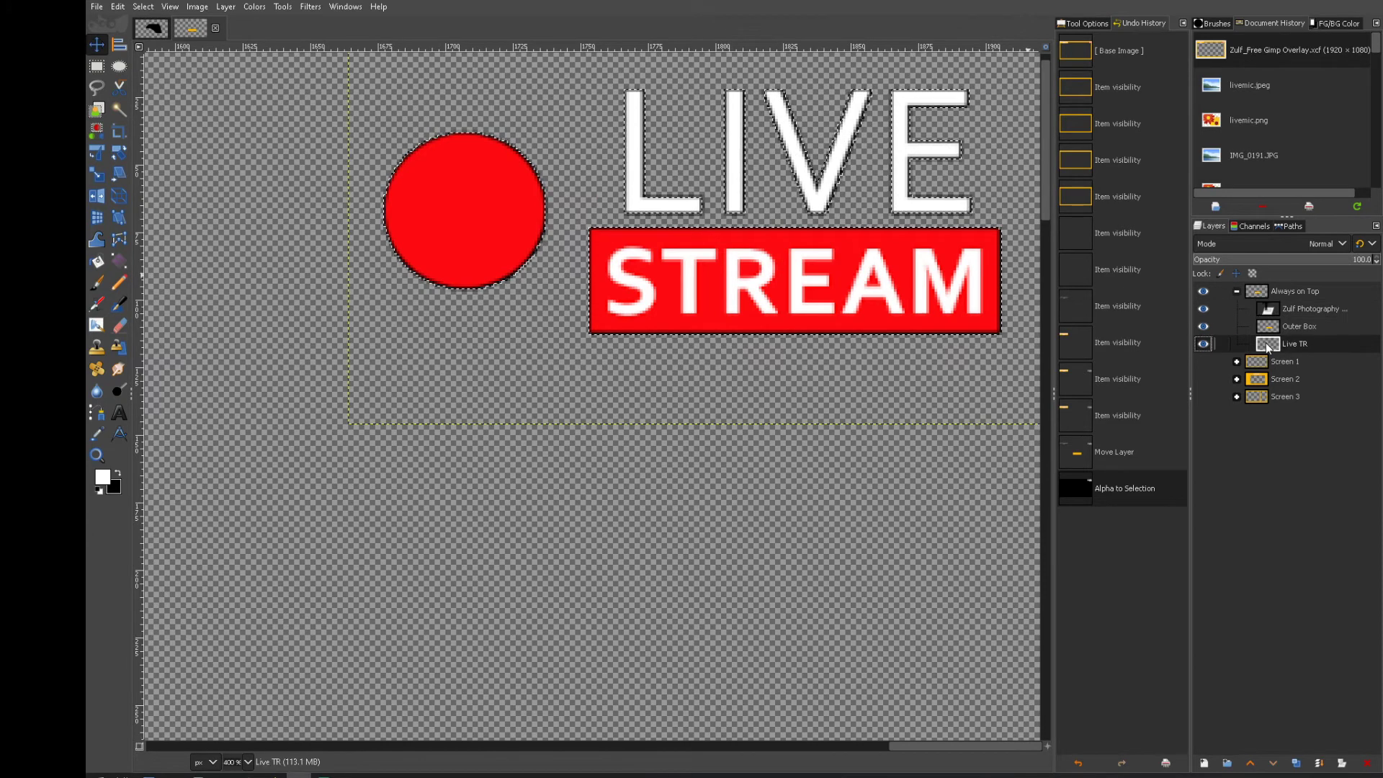
{"action": "left_click", "coordinate": [143, 6]}
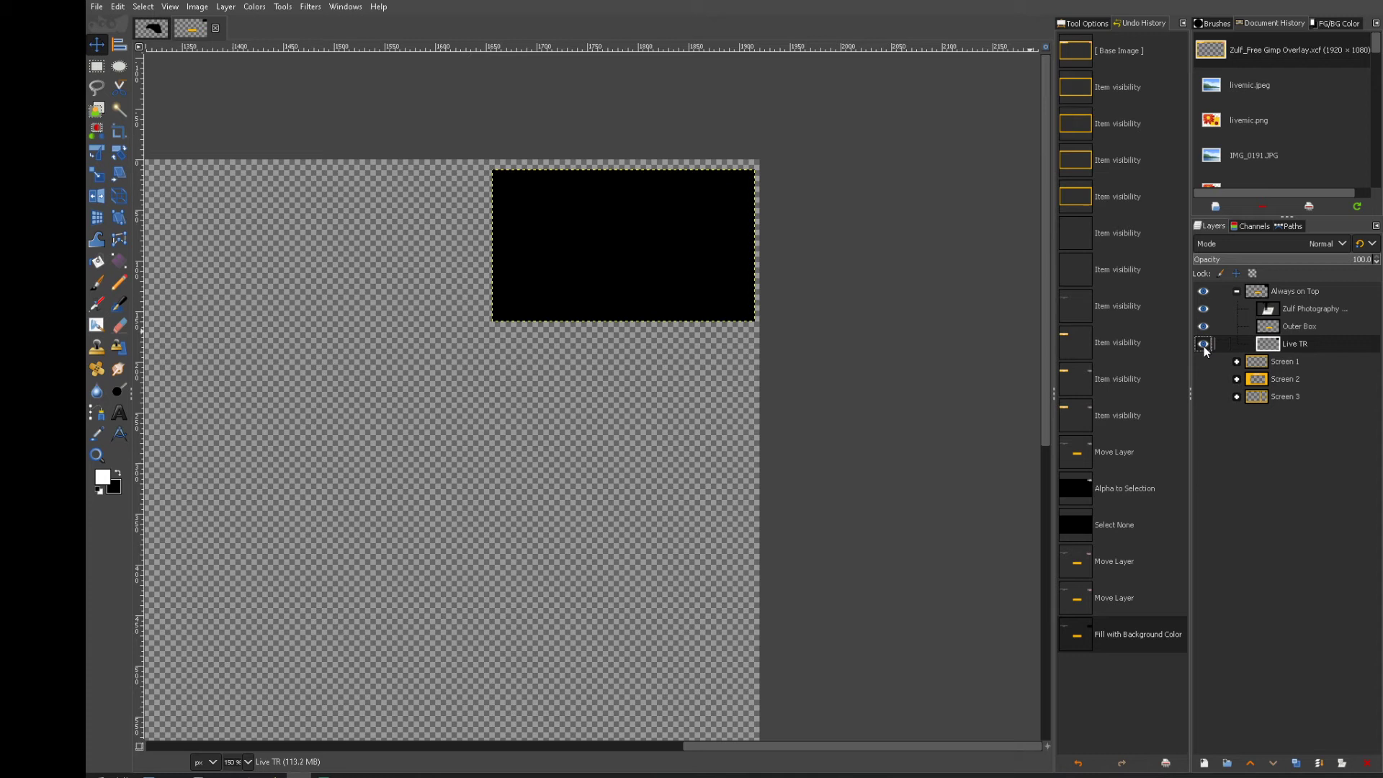
{"action": "left_click", "coordinate": [1201, 345]}
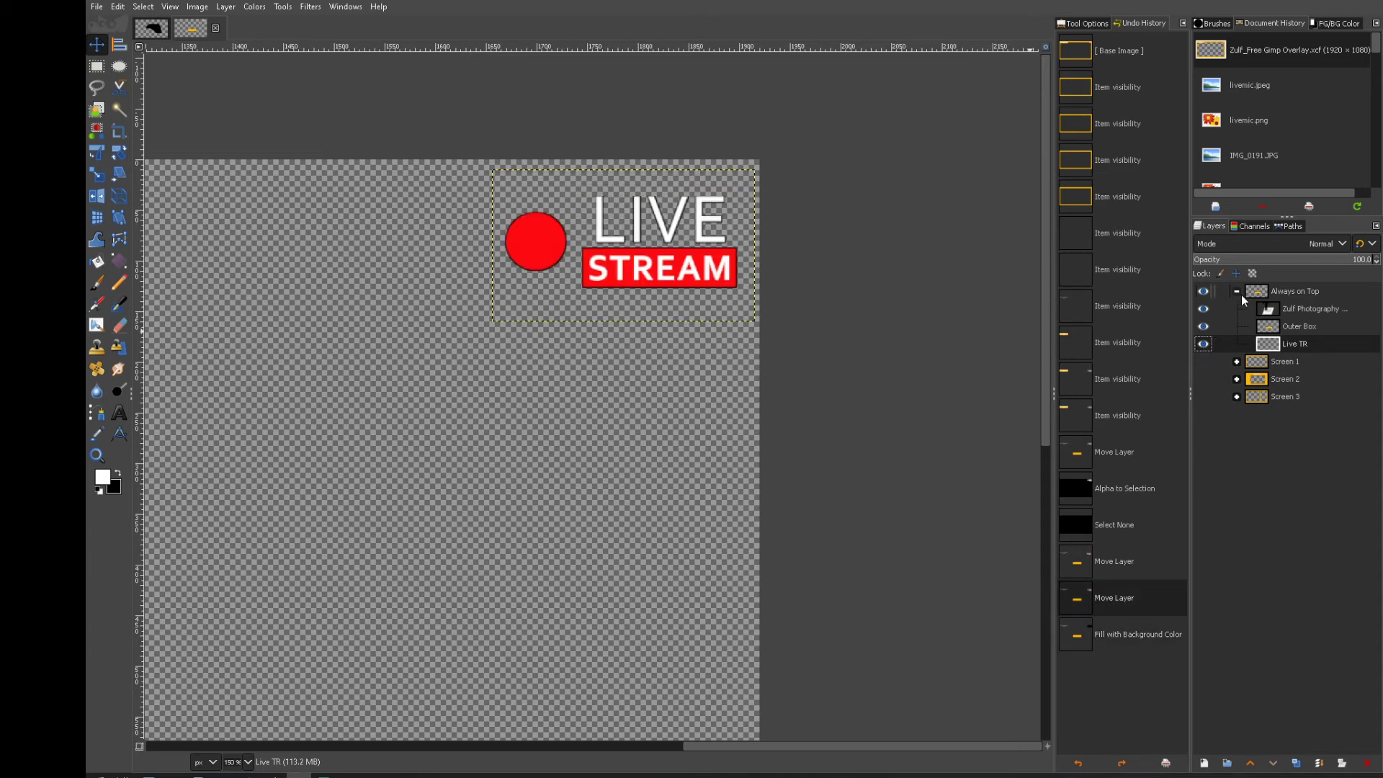
Preview the Screen 1, Screen 2 and Screen 3 layouts, ending on Screen 3.
{"action": "left_click", "coordinate": [1236, 291]}
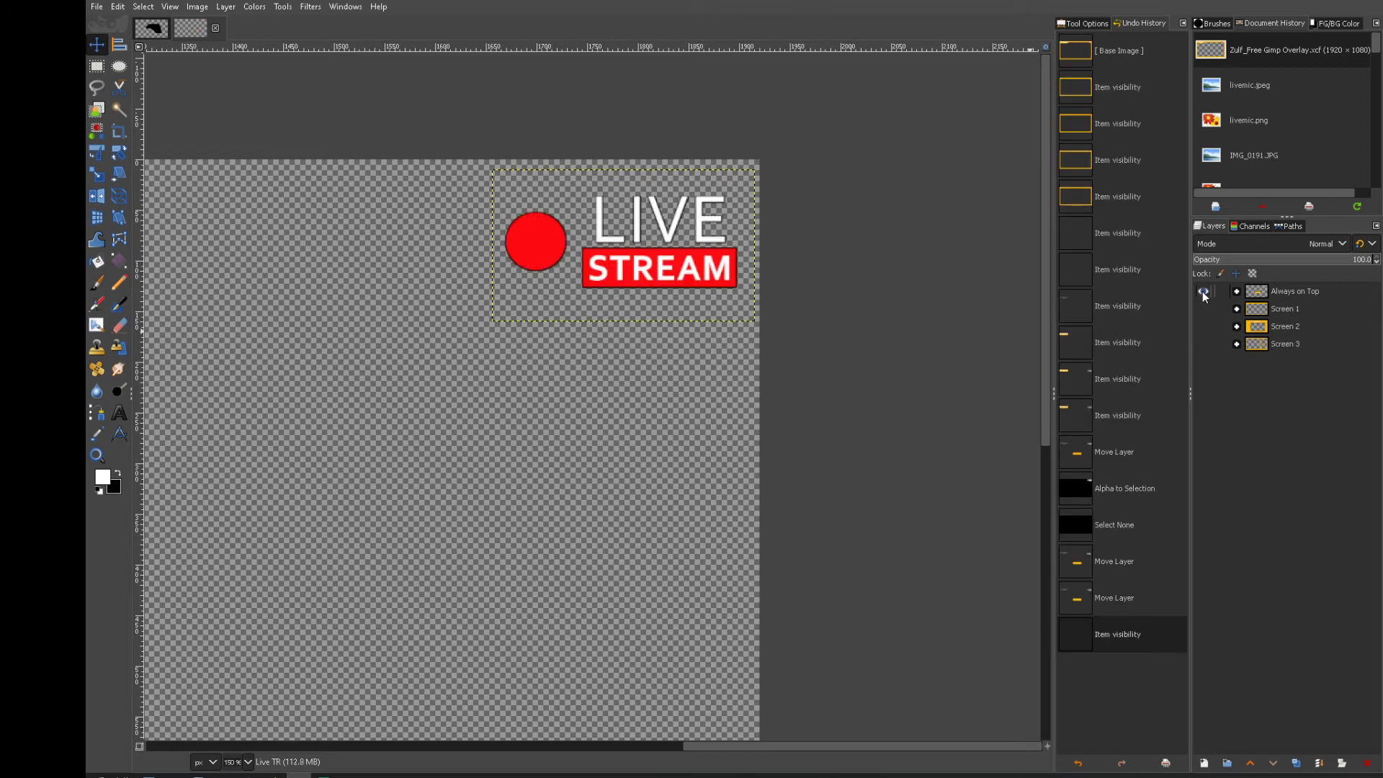
{"action": "left_click", "coordinate": [1202, 308]}
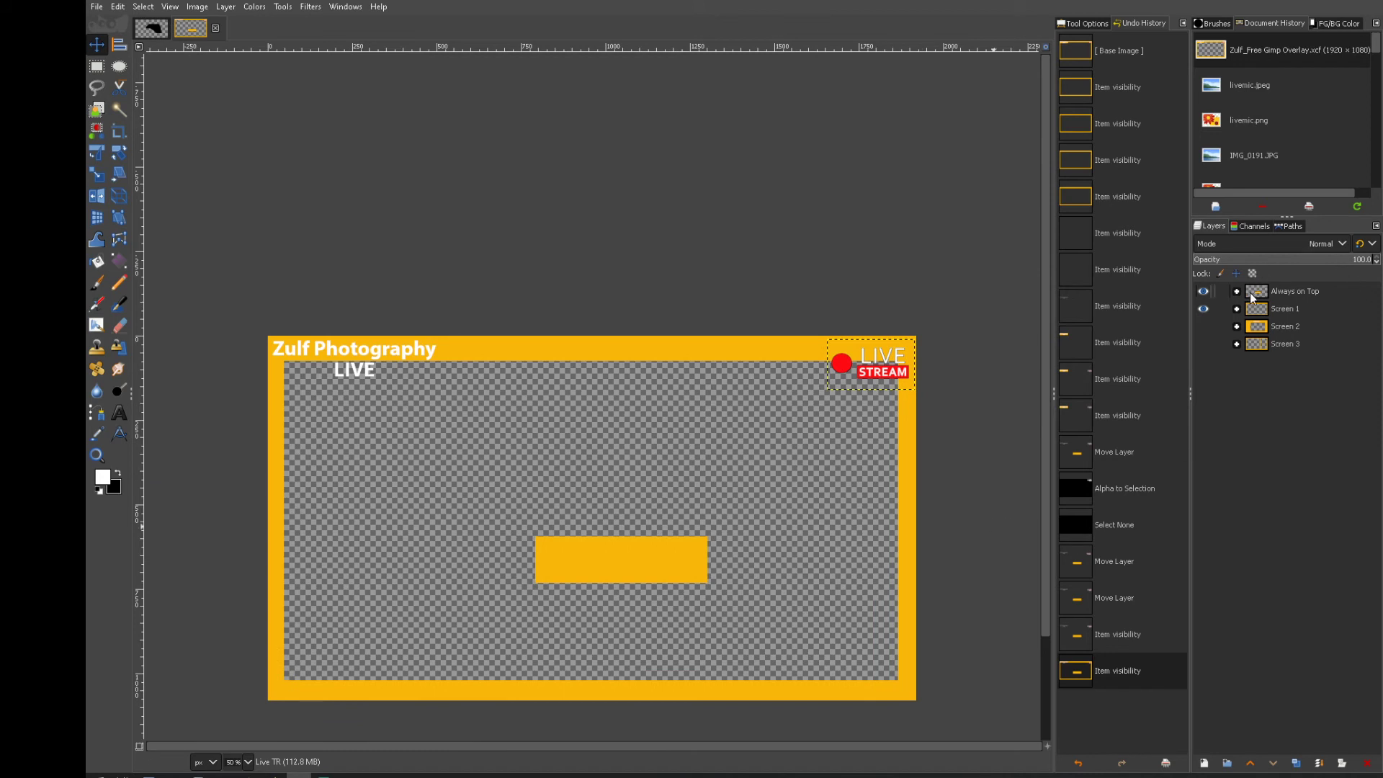
{"action": "left_click", "coordinate": [1286, 309]}
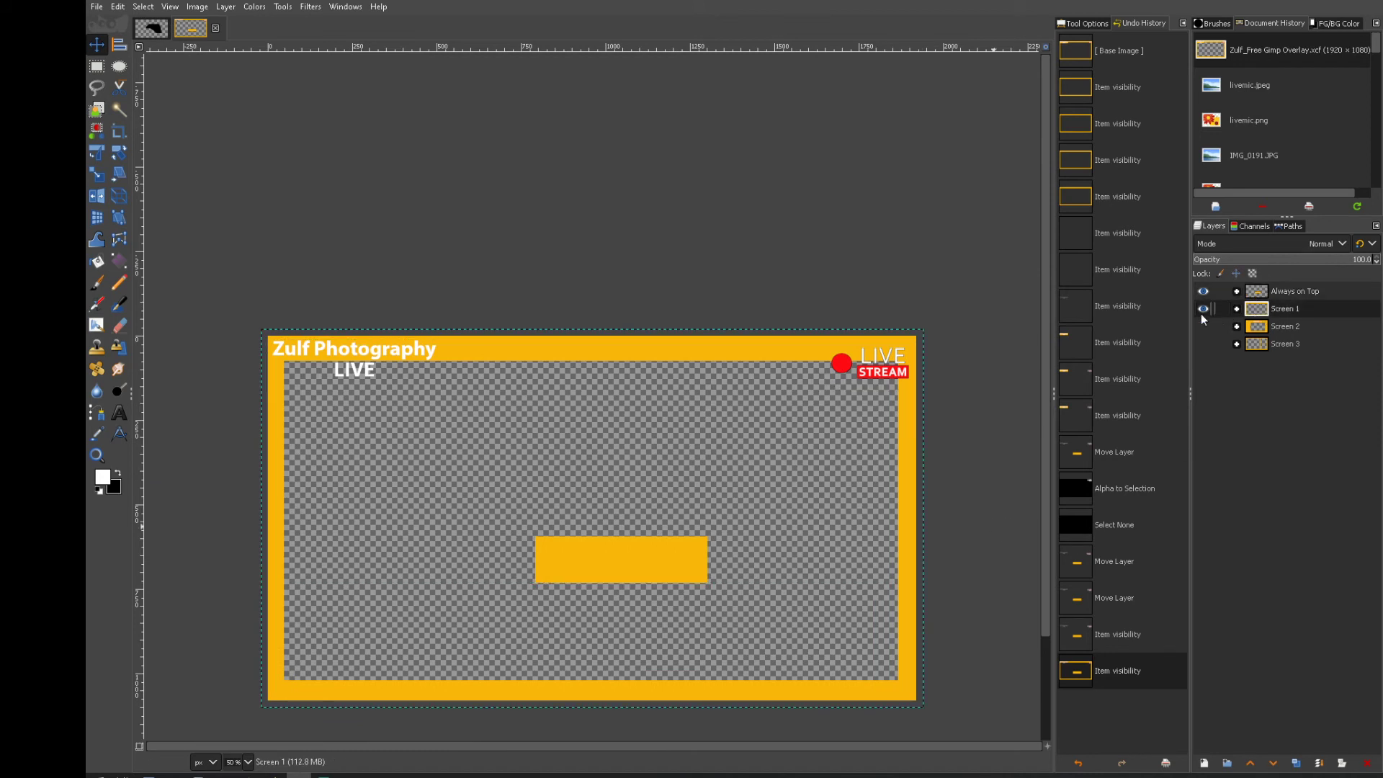
{"action": "left_click", "coordinate": [1203, 326]}
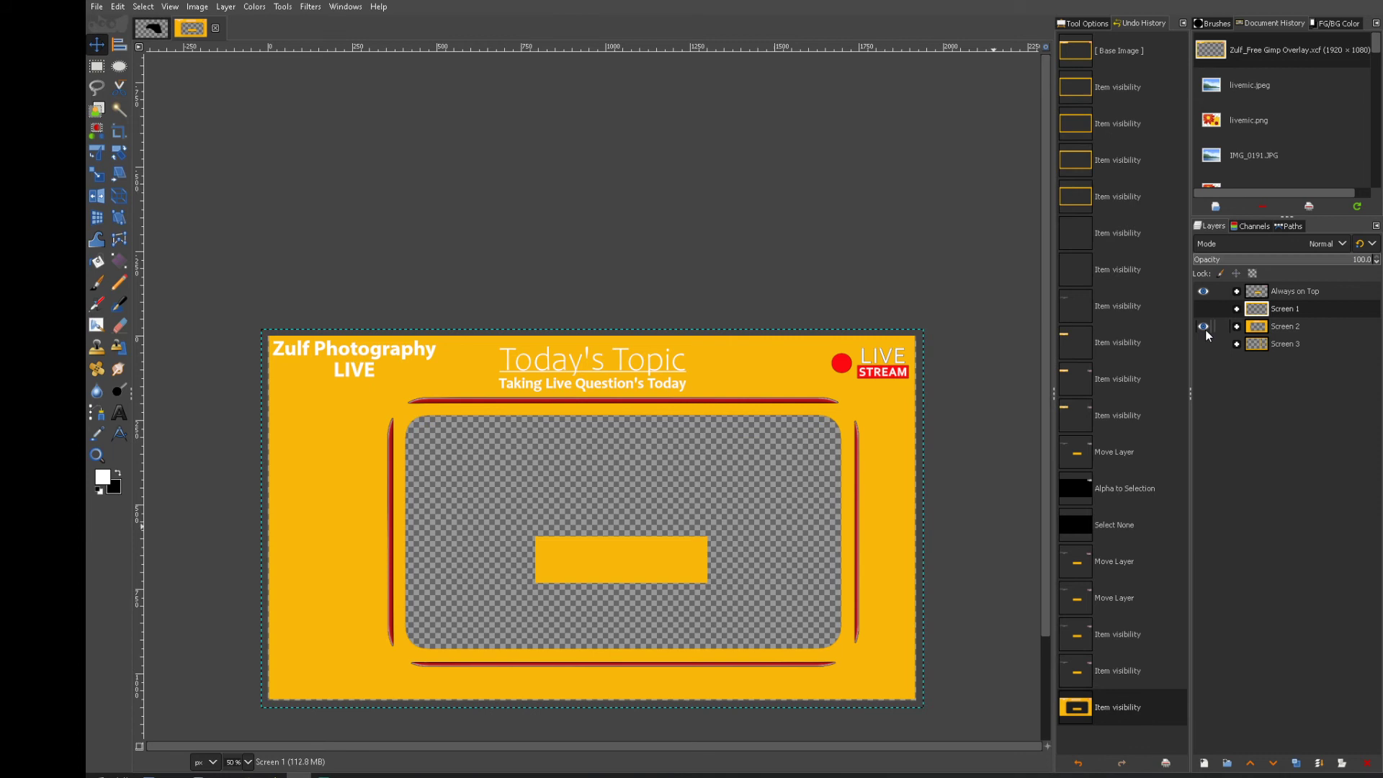
{"action": "left_click", "coordinate": [1205, 327]}
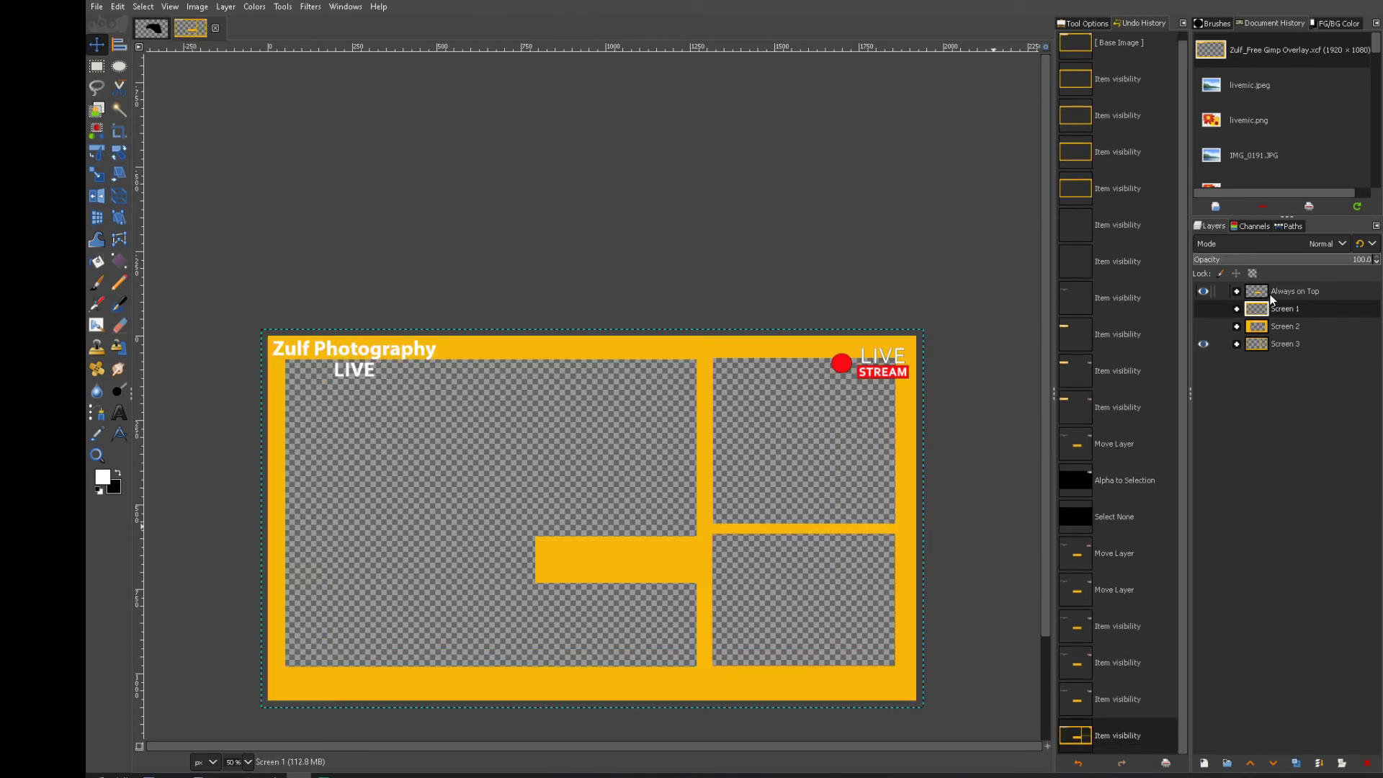
Show all three Screen layouts together with the Always on Top children hidden.
{"action": "left_click", "coordinate": [1237, 291]}
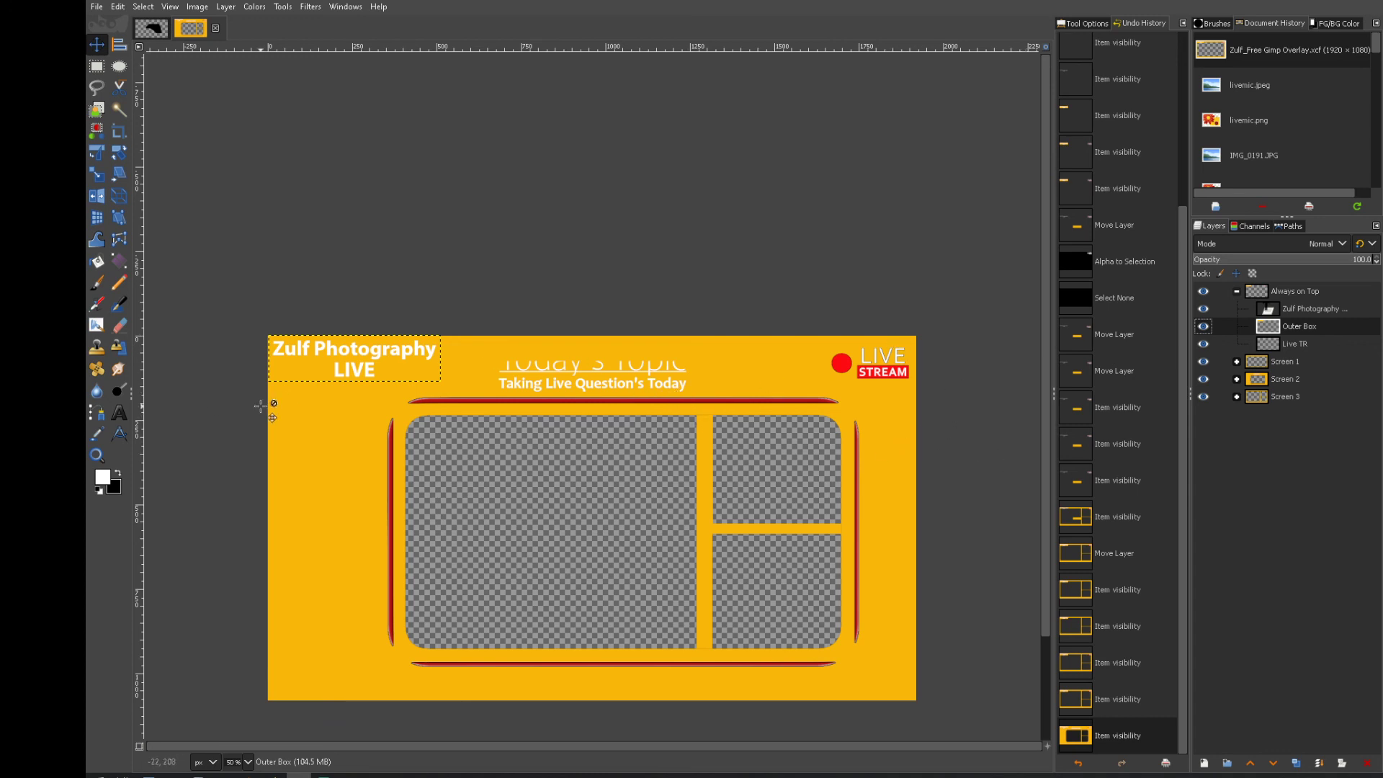
{"action": "left_click", "coordinate": [1204, 309]}
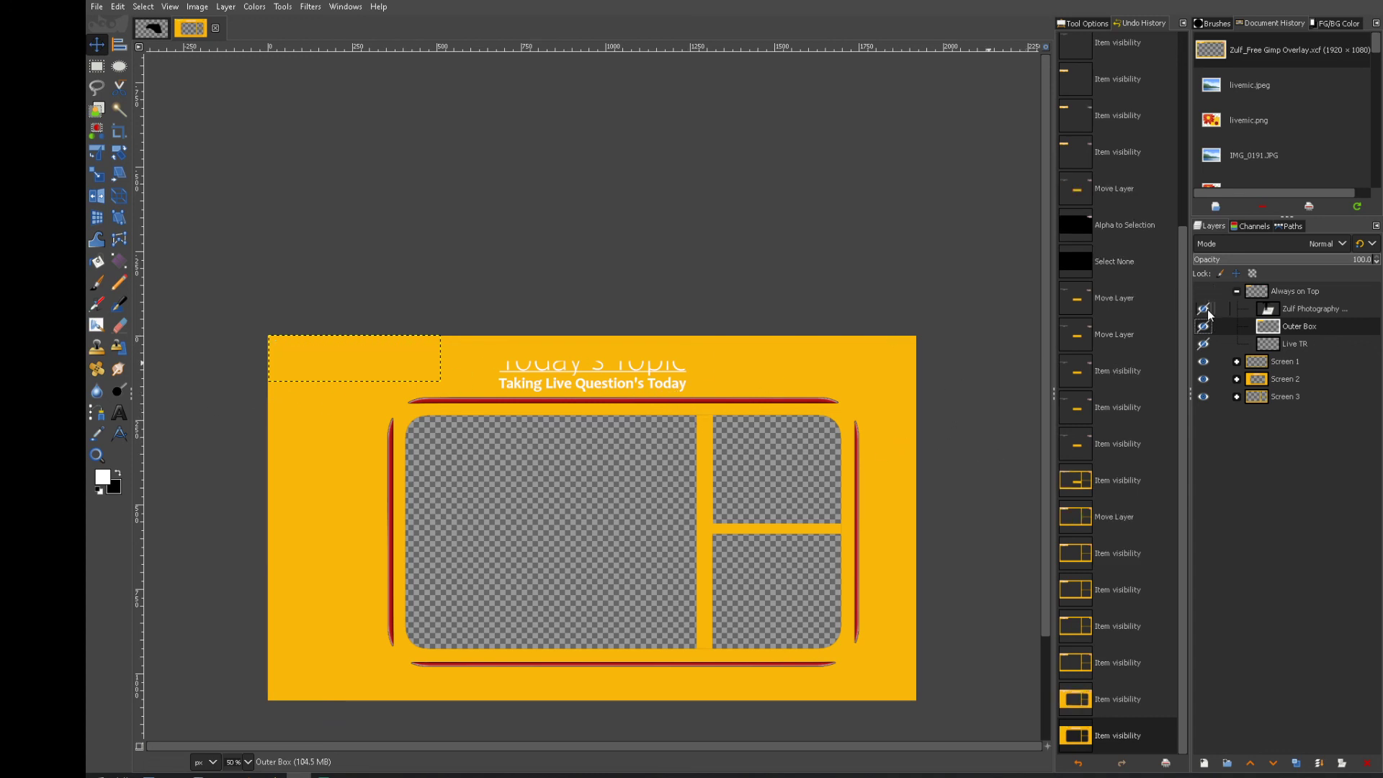